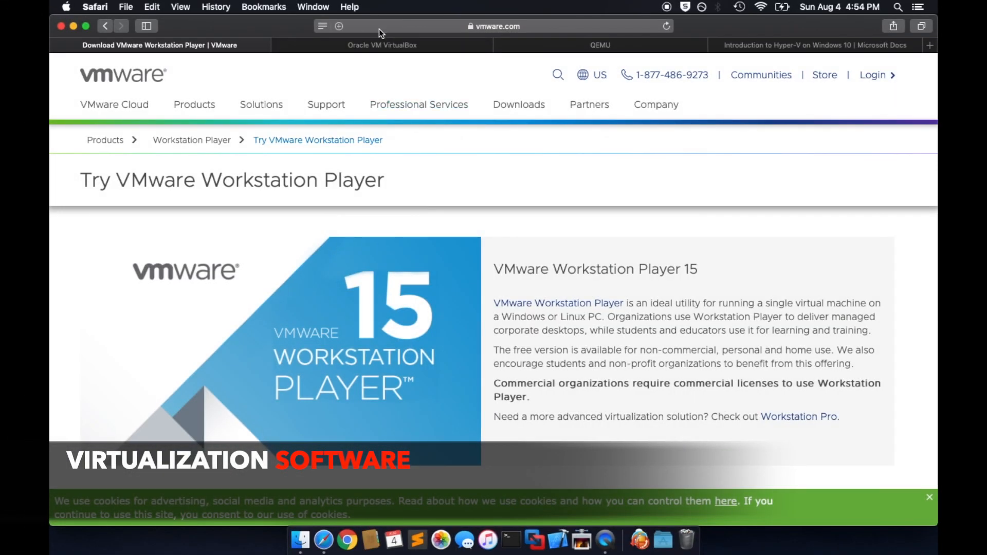
# Step: View the QEMU website (qemu.org) in Safari's tab bar
pyautogui.click(598, 45)
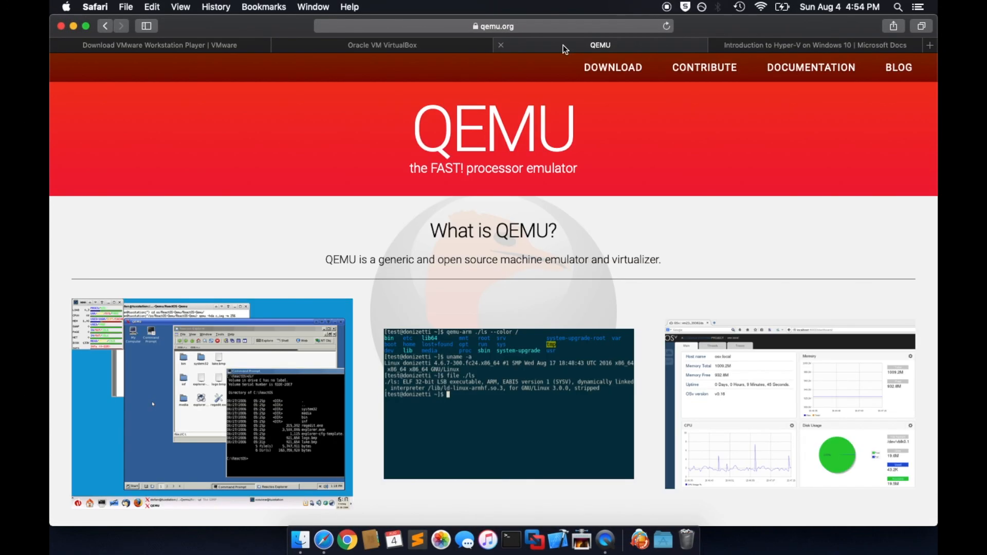
pyautogui.click(814, 44)
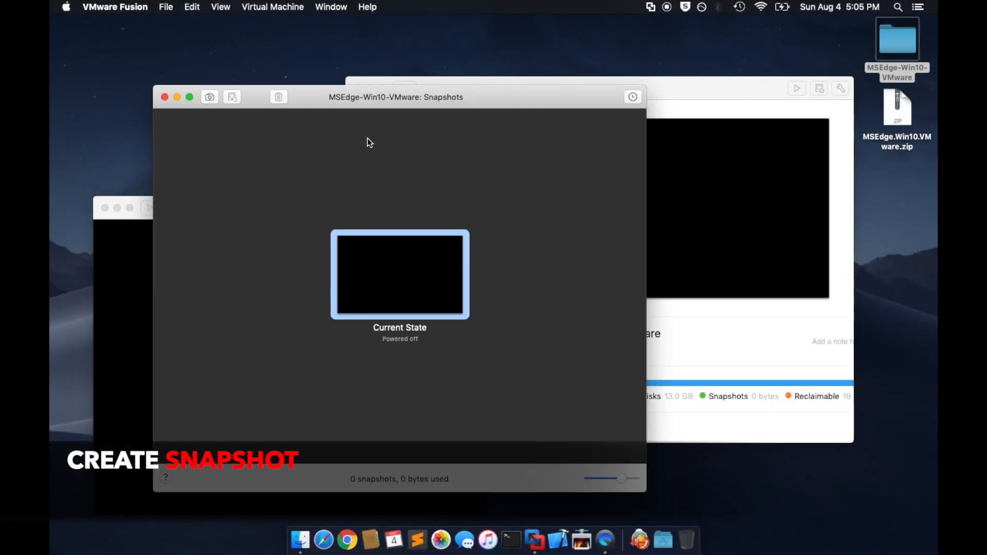
# Step: Snapshot the Windows 10 VM and open the fireeye/flare-vm GitHub releases list
pyautogui.click(210, 97)
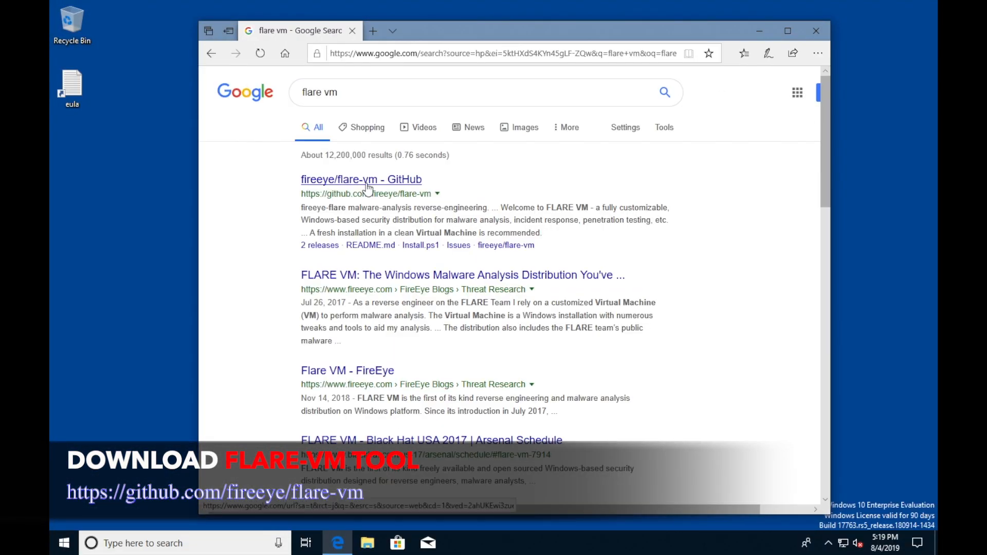
pyautogui.click(361, 180)
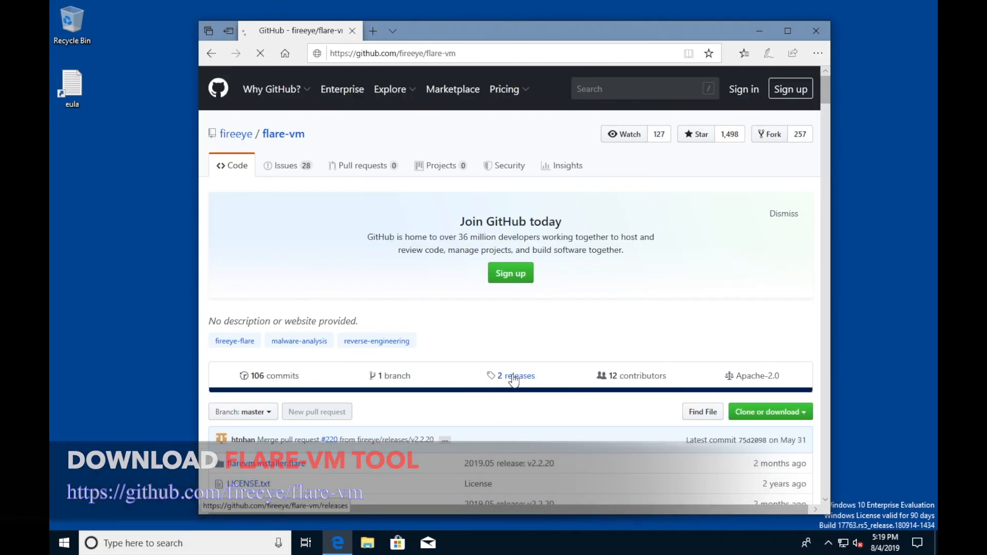
pyautogui.click(362, 402)
pyautogui.write('powershell')
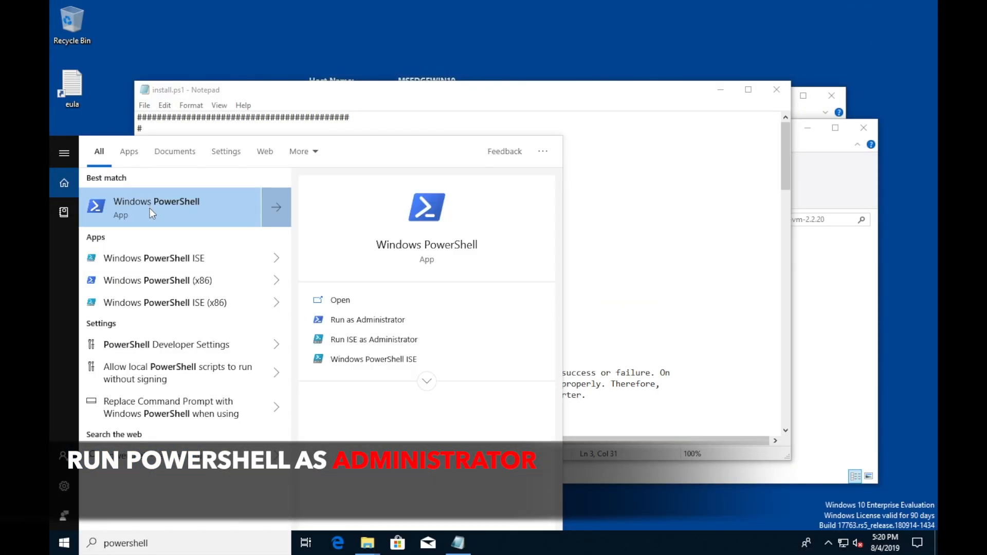
# Step: Launch PowerShell as administrator and run flare-vm's .\install.ps1 script
pyautogui.click(368, 320)
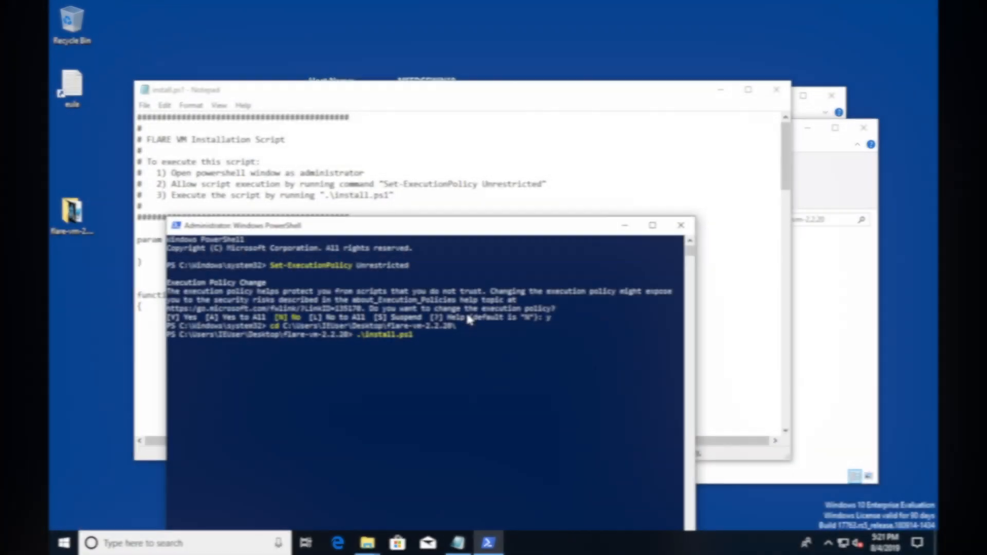
pyautogui.press('enter')
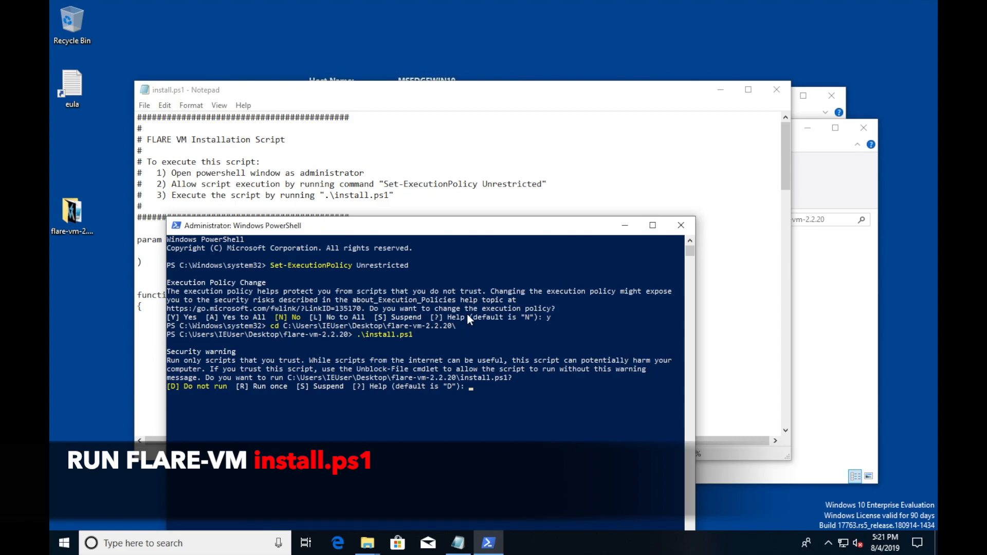